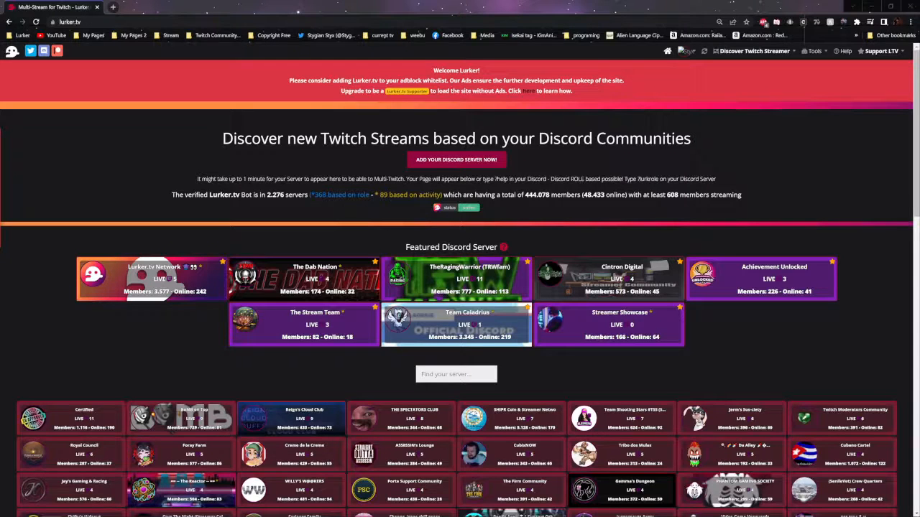
mouse_move(281, 290)
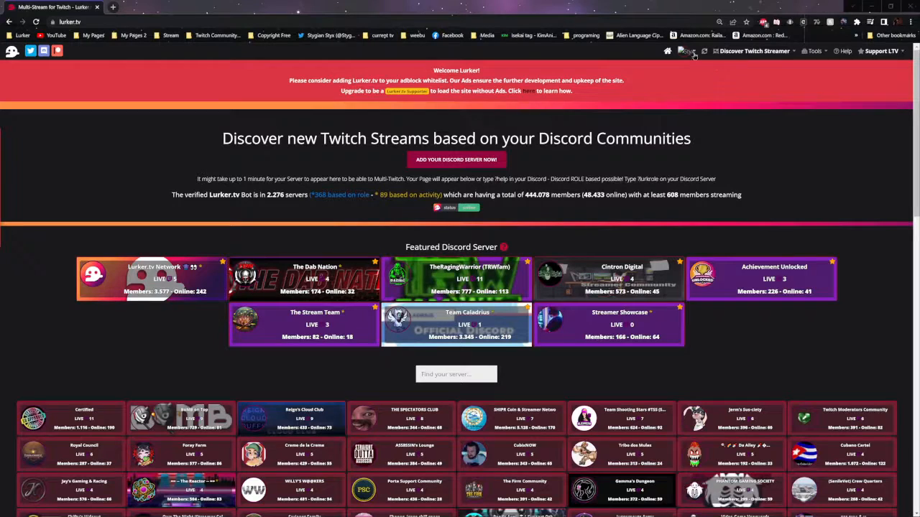
Open the Bot Control Panel and select The Stream Team under Discord Guilds
left_click(687, 50)
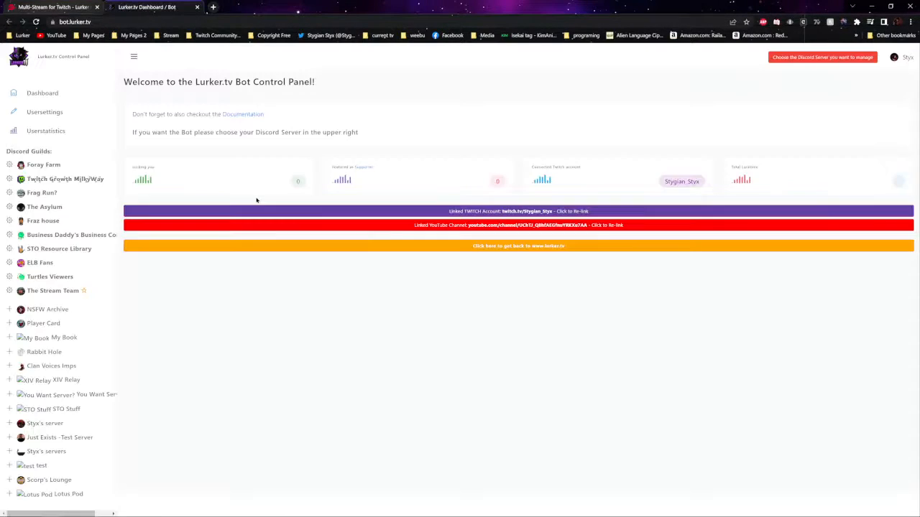
mouse_move(415, 300)
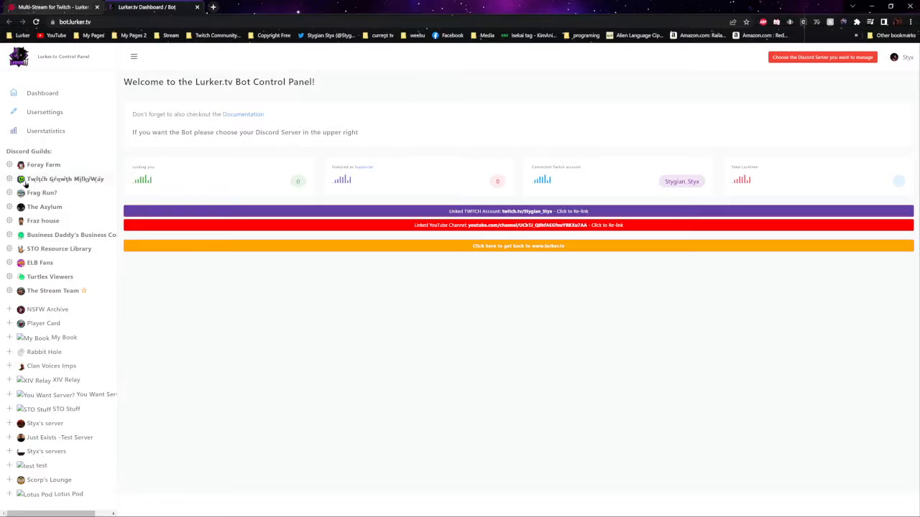
mouse_move(41, 193)
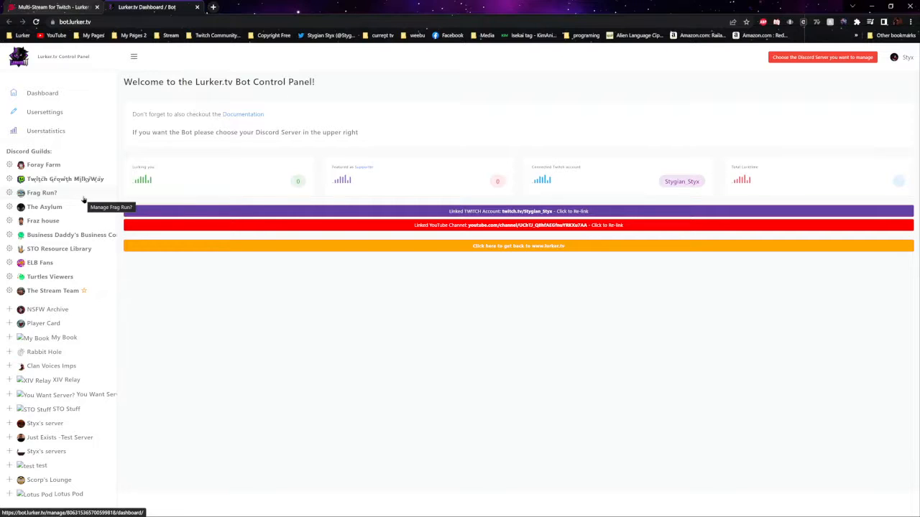
mouse_move(279, 290)
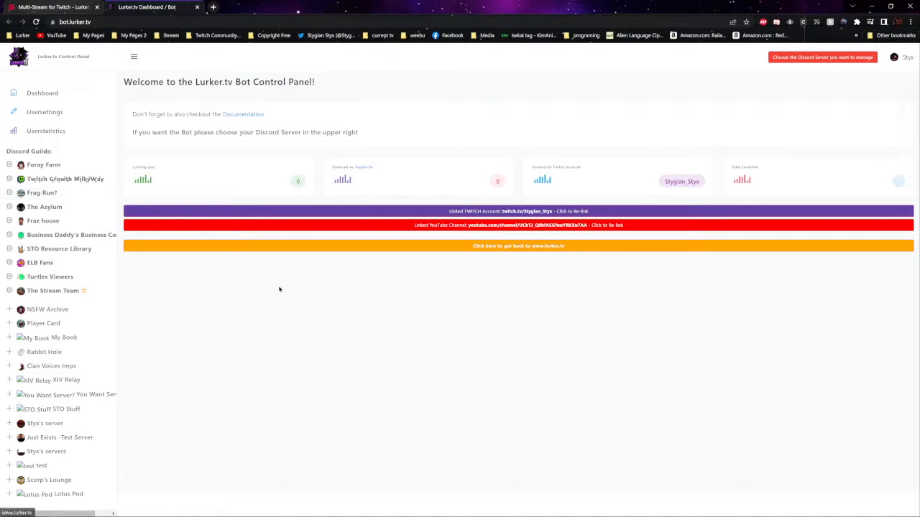
left_click(42, 93)
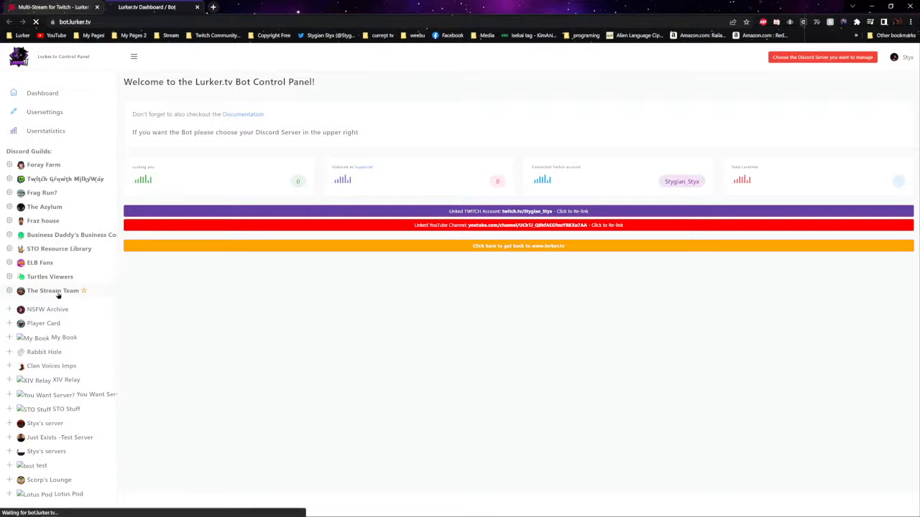
left_click(53, 291)
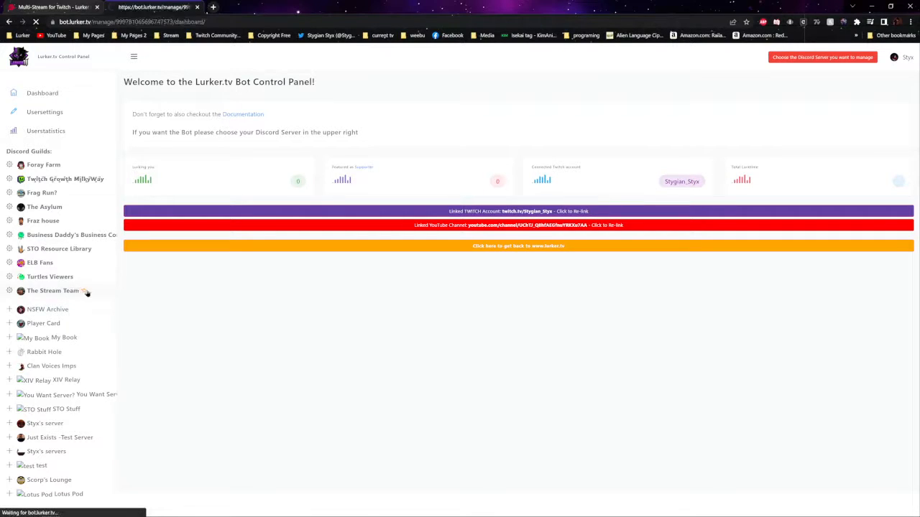
Open The Stream Team's Bot / Server Settings page
left_click(53, 290)
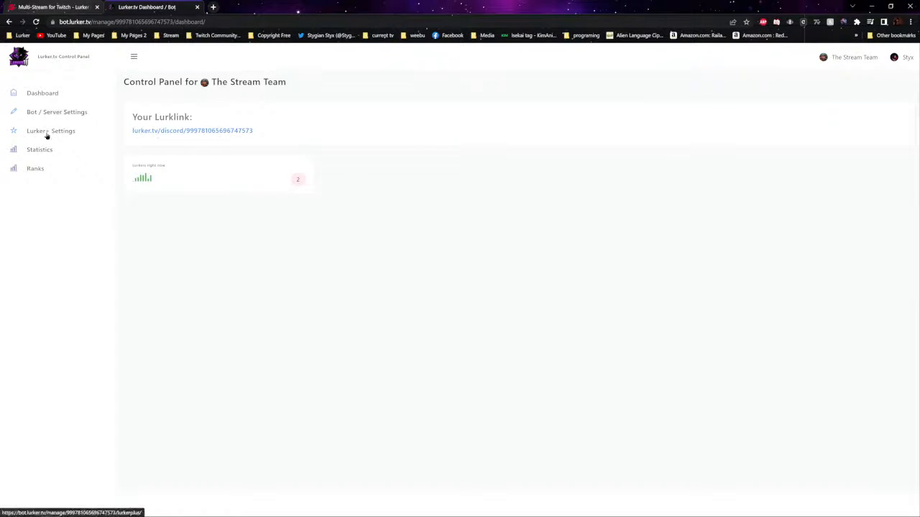
left_click(50, 131)
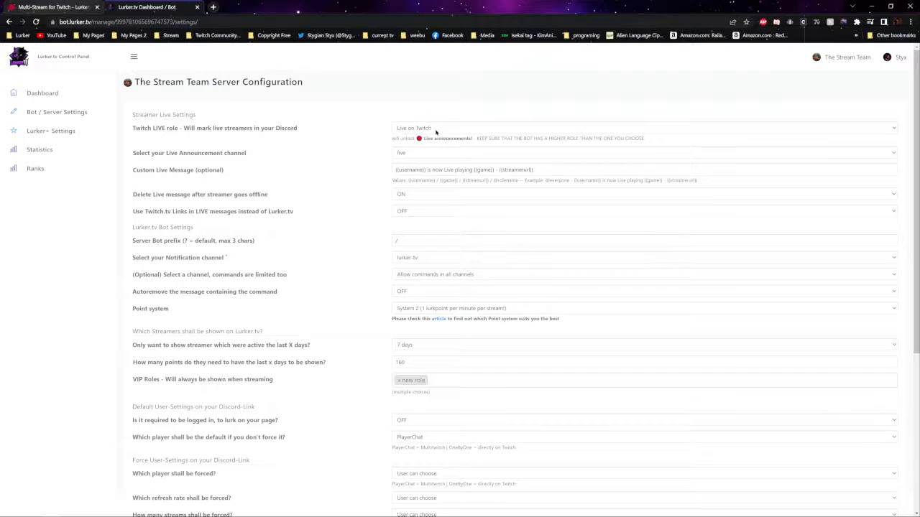
left_click(643, 128)
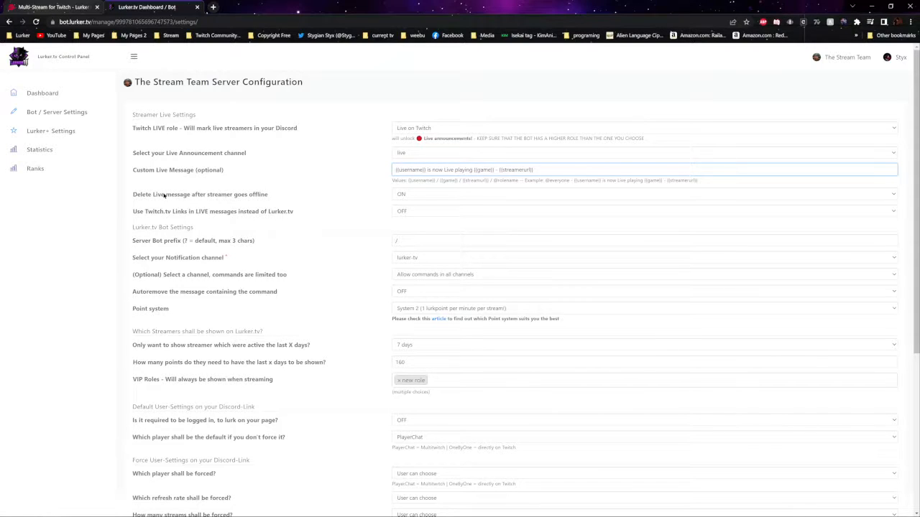
mouse_move(368, 195)
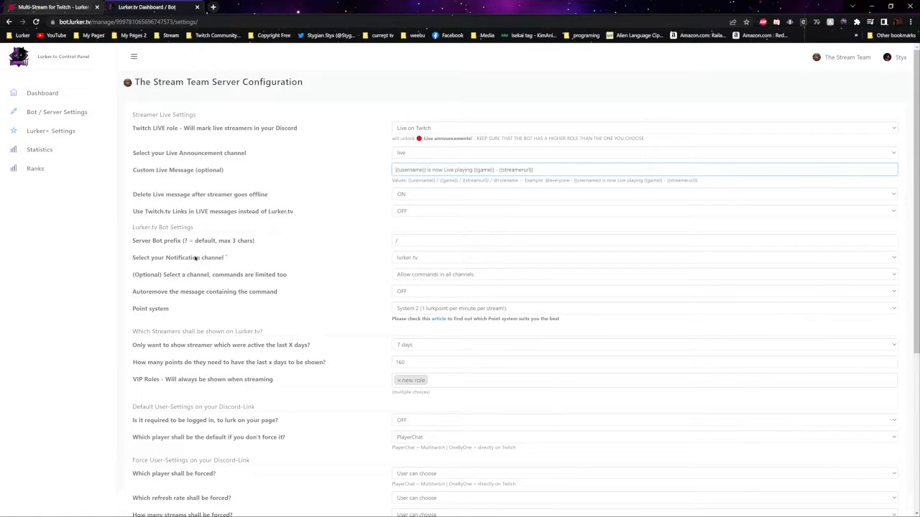
scroll("down", 3)
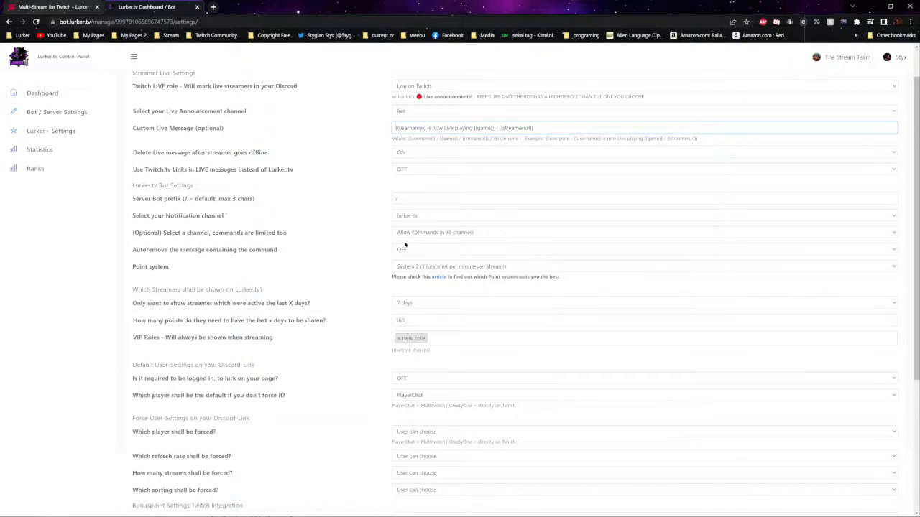
Restrict bot commands to the bot-commands channel and keep System 2 as the point system
scroll("down", 3)
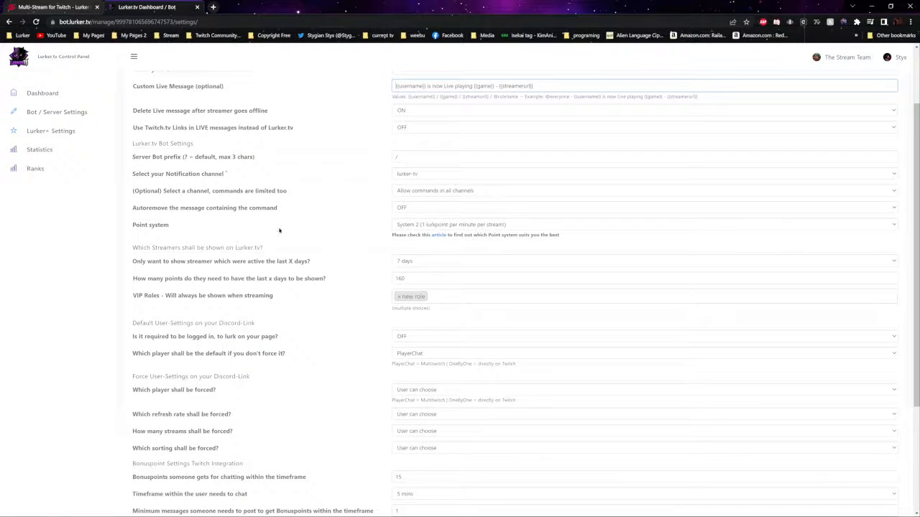
left_click(643, 190)
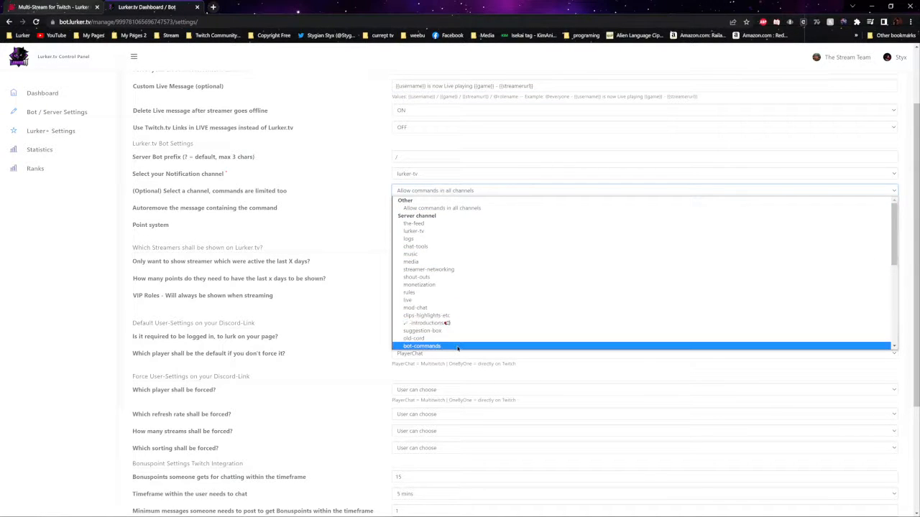
left_click(422, 346)
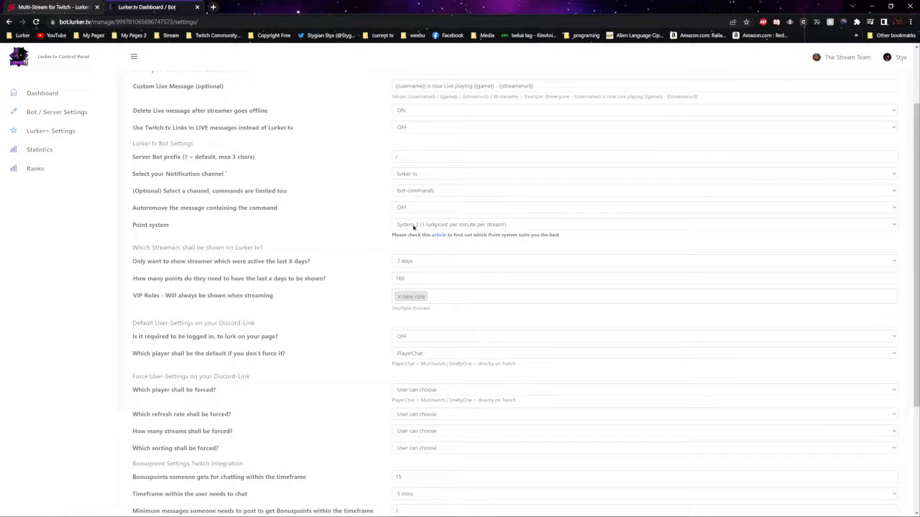
left_click(643, 224)
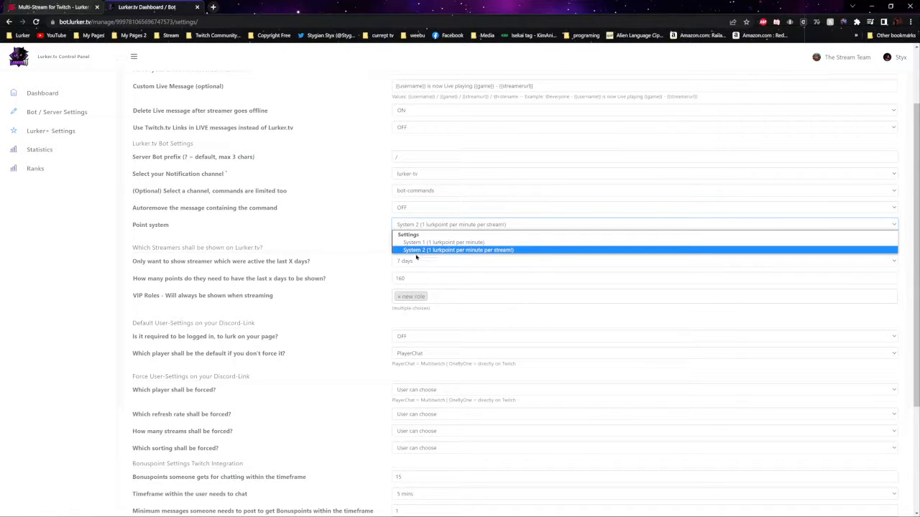
mouse_move(513, 258)
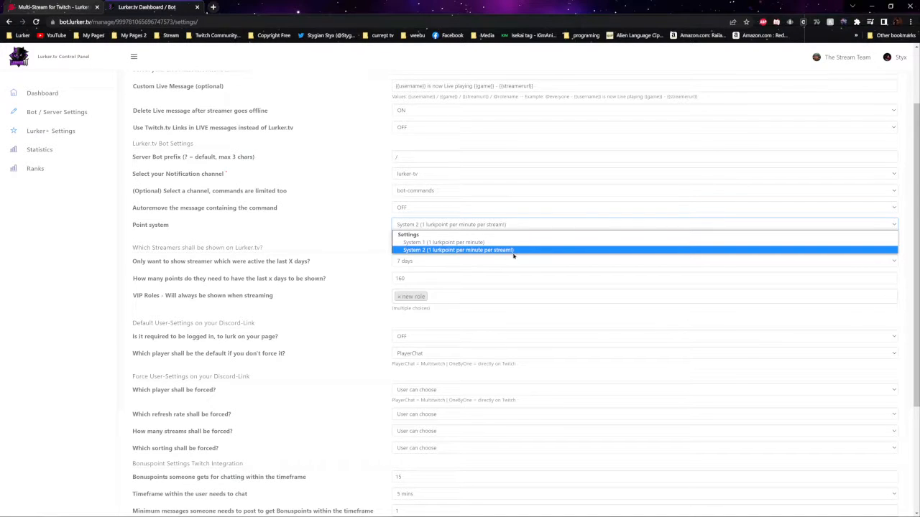
left_click(457, 250)
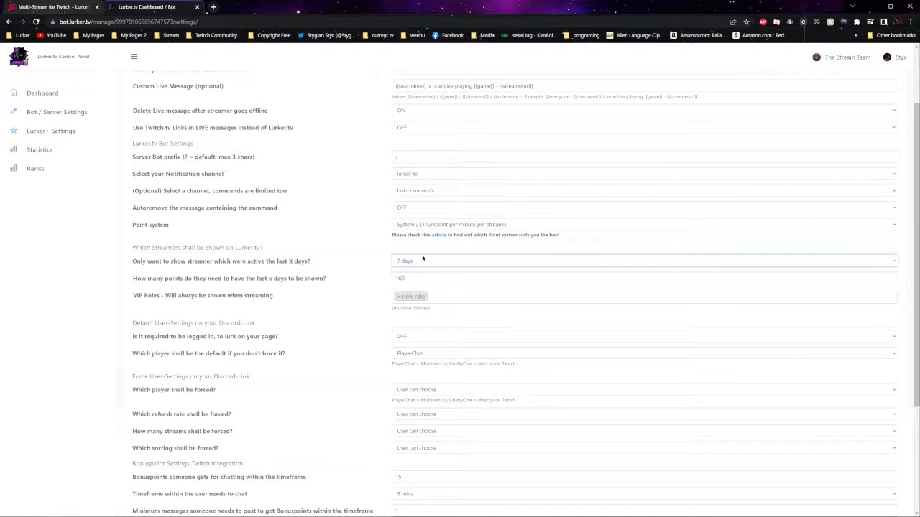
Save the bot settings and return to the Lurker.tv discovery page
left_click(643, 261)
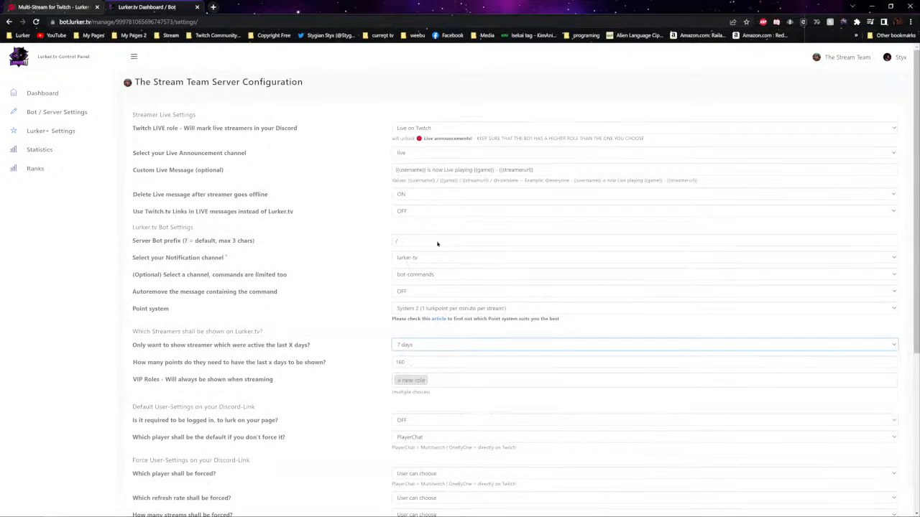
scroll("down", 3)
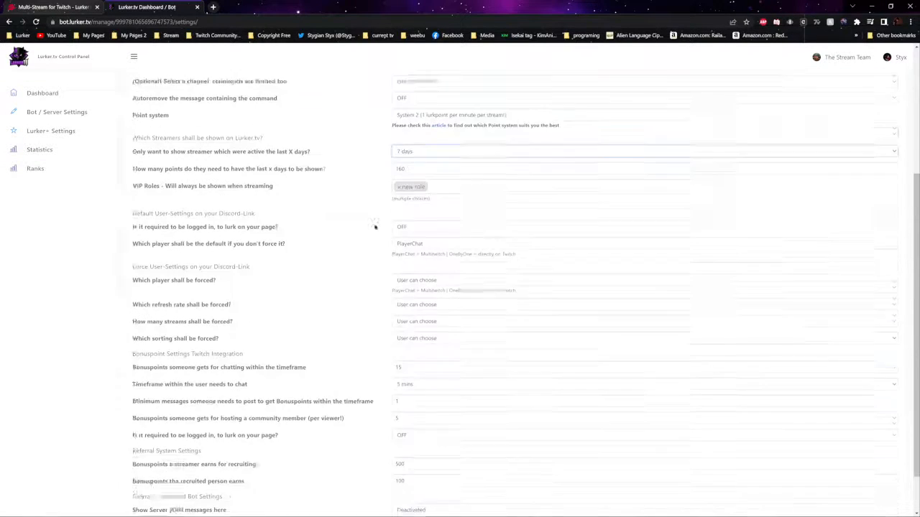
scroll("down", 3)
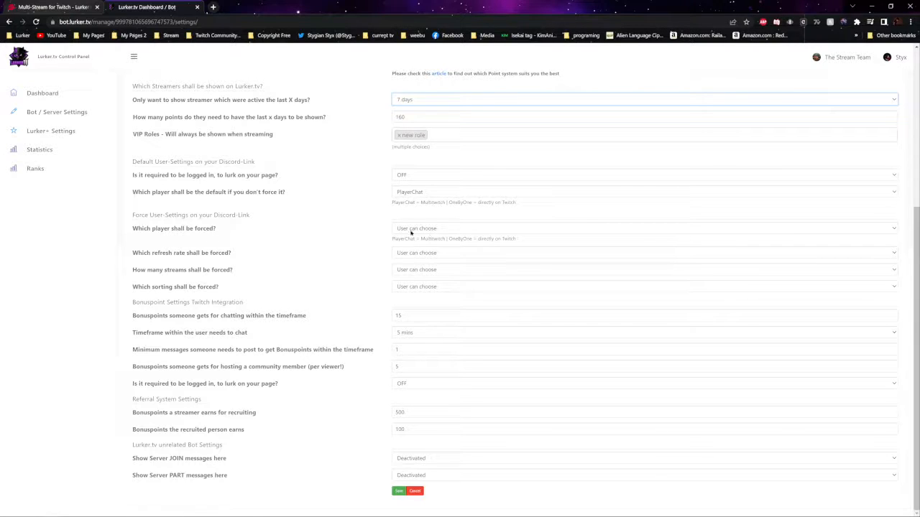
mouse_move(424, 287)
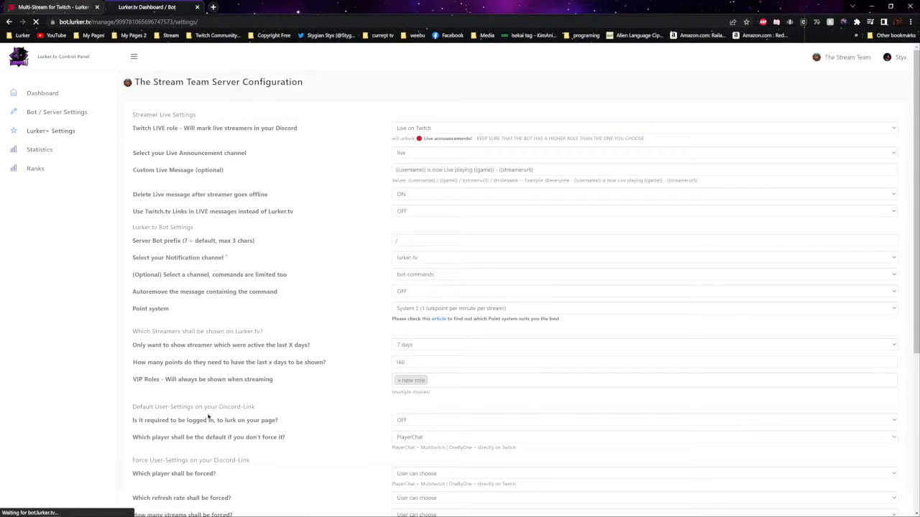
left_click(50, 131)
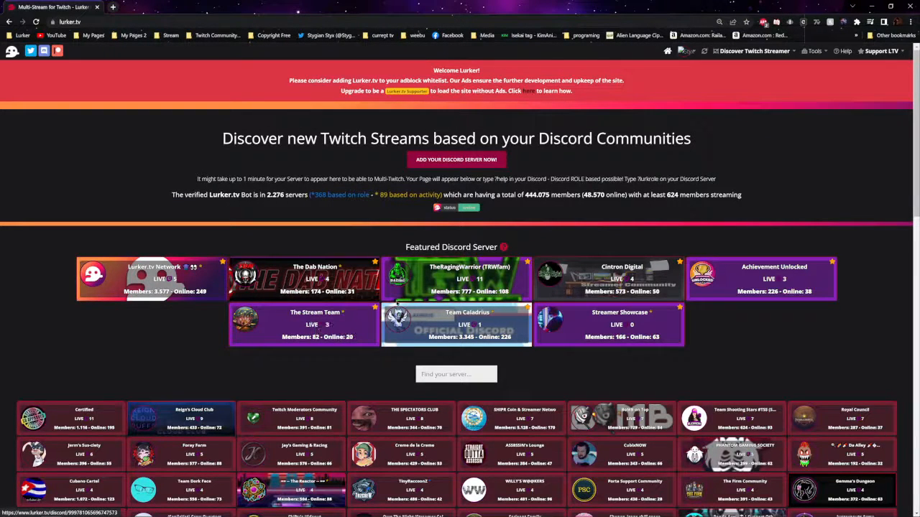
mouse_move(294, 337)
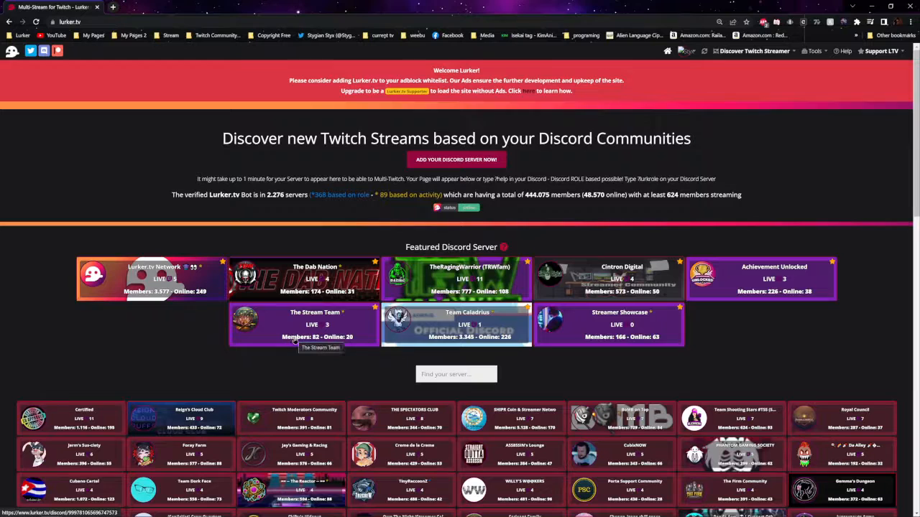
Select The Stream Team card under Featured Discord Server
left_click(302, 324)
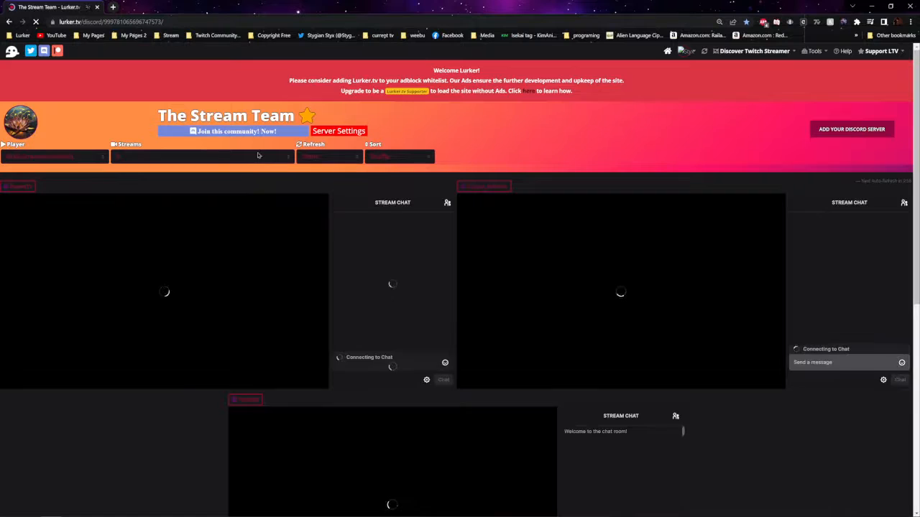
Set the Player option to Multi-Streams (Embeds) to show streams with their chats
left_click(54, 157)
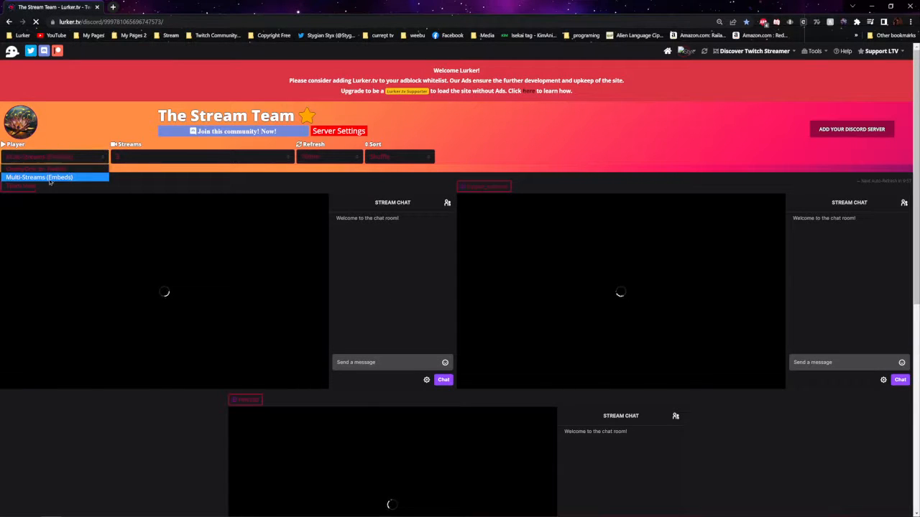
left_click(20, 185)
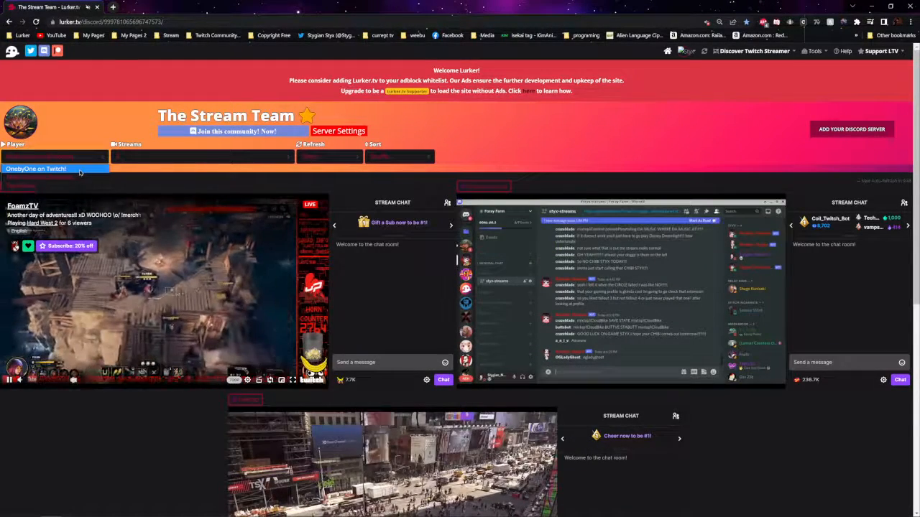
left_click(56, 177)
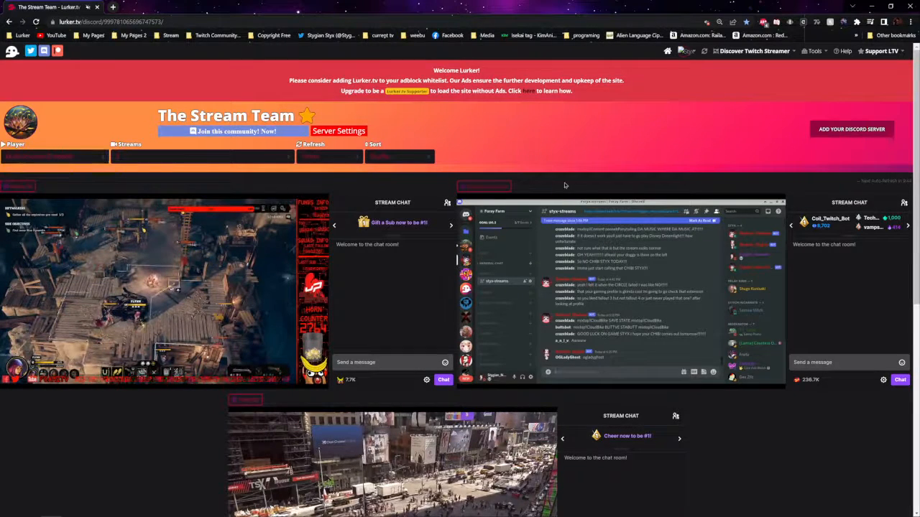
scroll("down", 3)
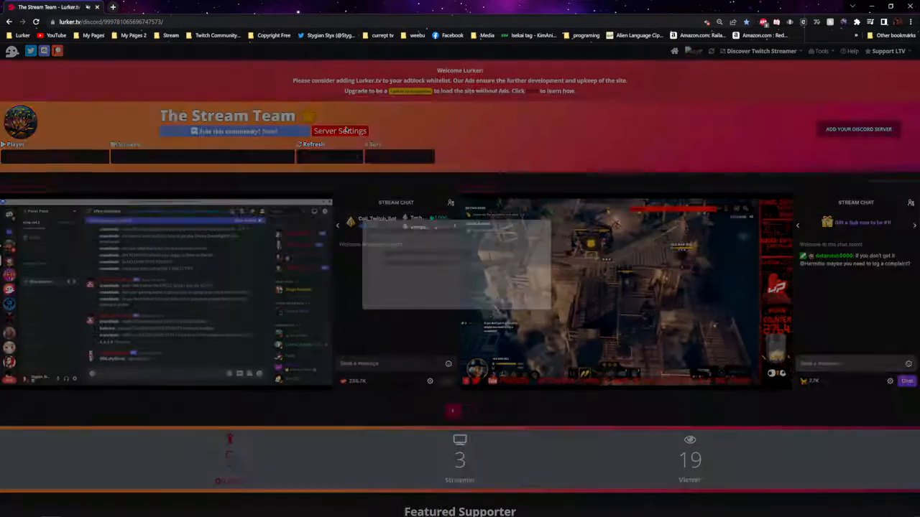
View The Stream Team's Server Settings popup
left_click(339, 130)
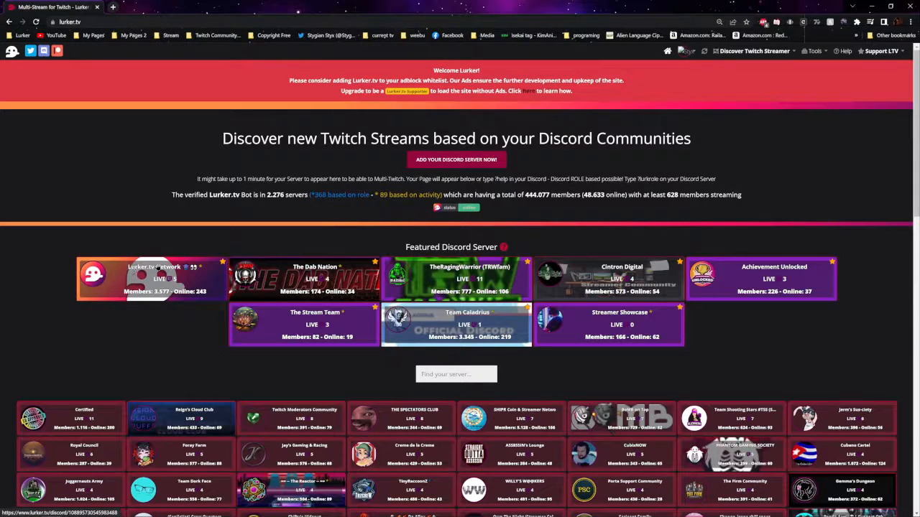
left_click(164, 279)
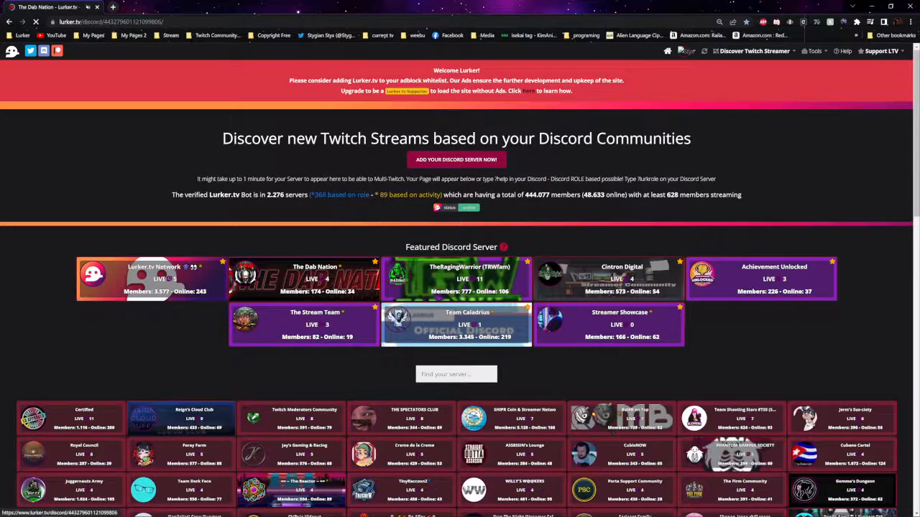
left_click(306, 278)
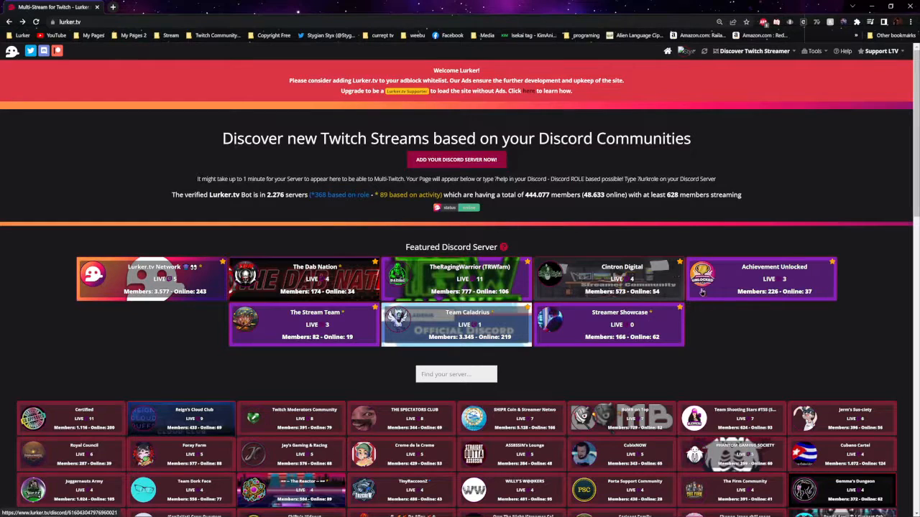
left_click(469, 279)
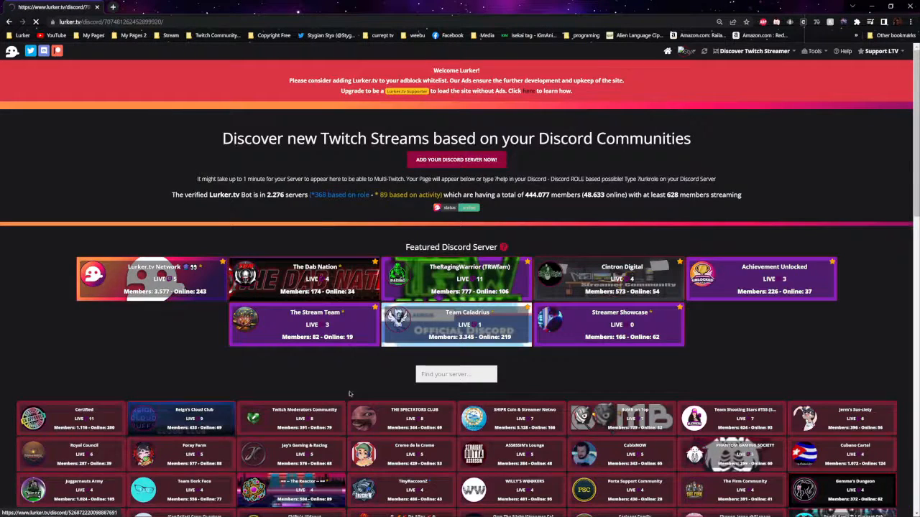
left_click(622, 279)
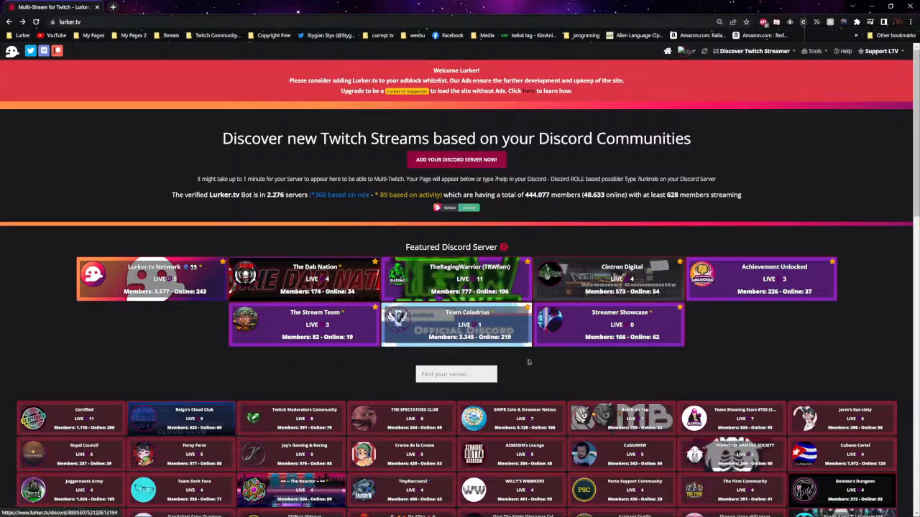
left_click(456, 324)
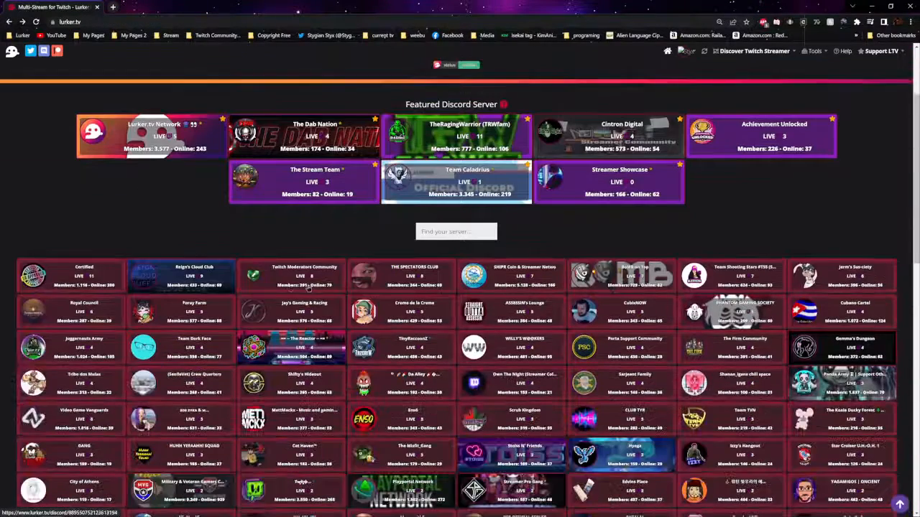
scroll("down", 3)
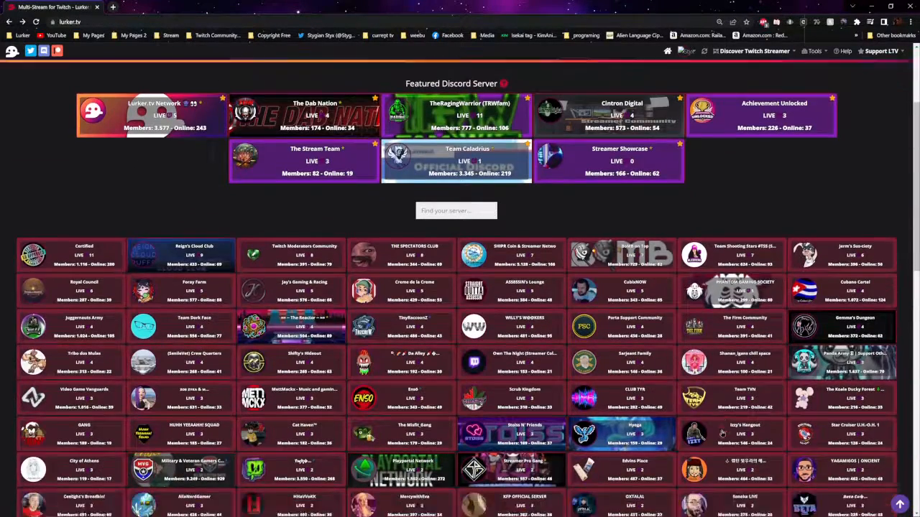
scroll("down", 3)
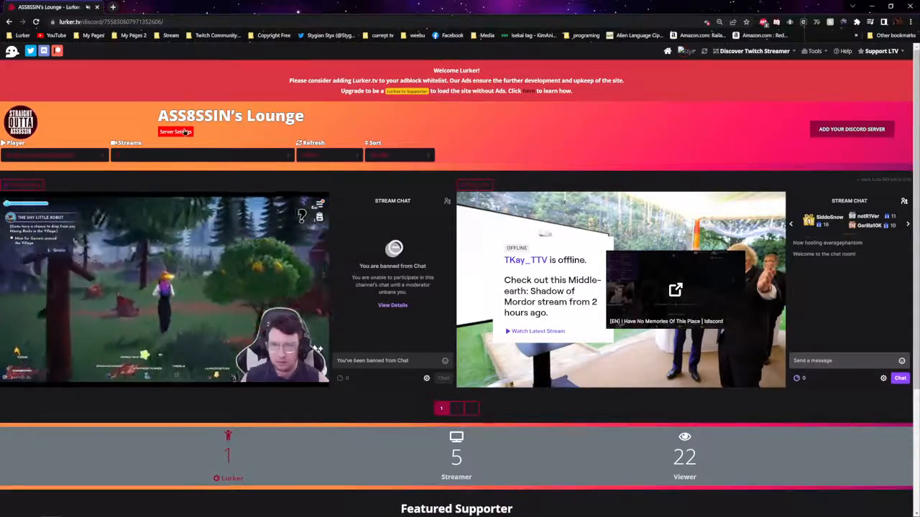
left_click(175, 131)
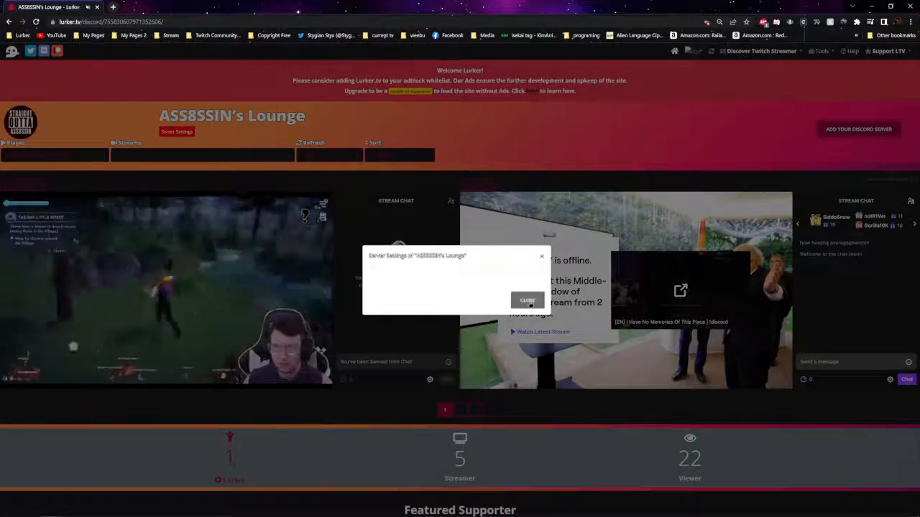
left_click(527, 300)
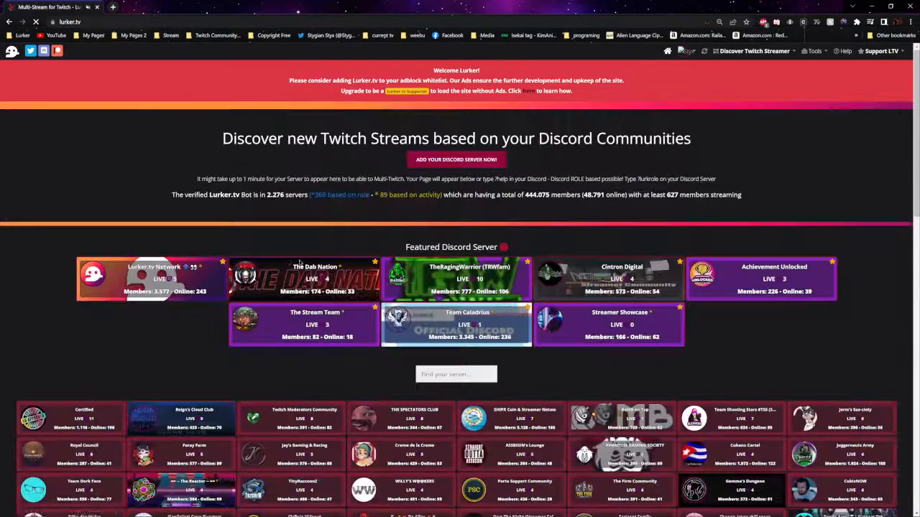
left_click(303, 279)
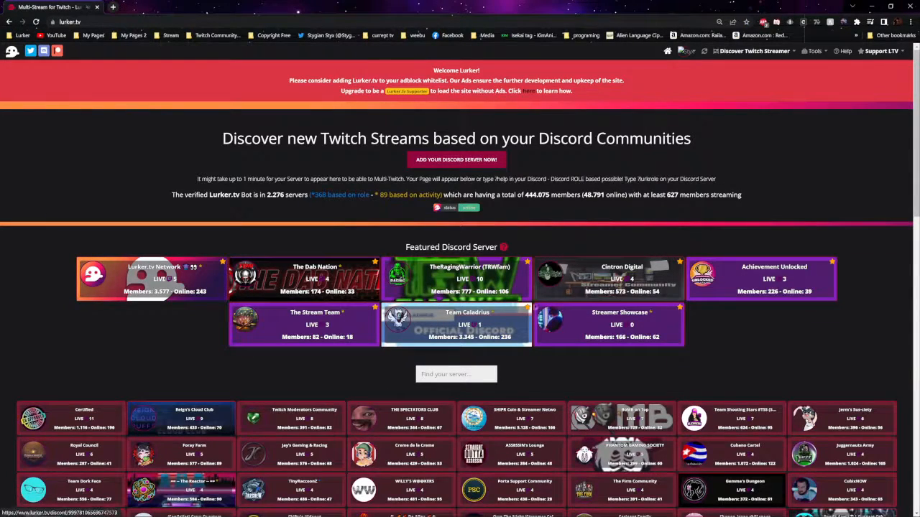
scroll("down", 3)
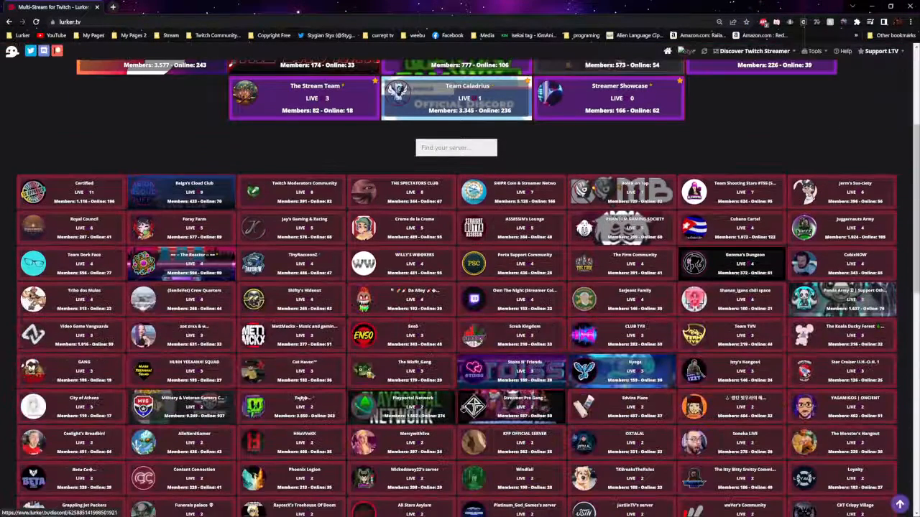